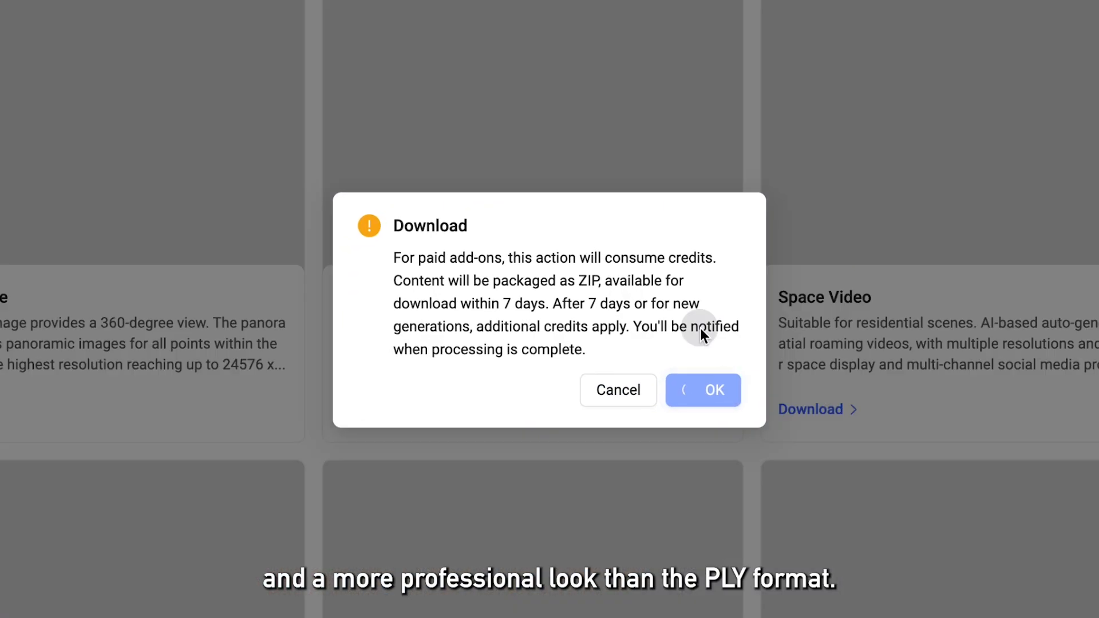
# Accept the credit notice so the house scan is packaged as a ZIP download
pyautogui.click(703, 390)
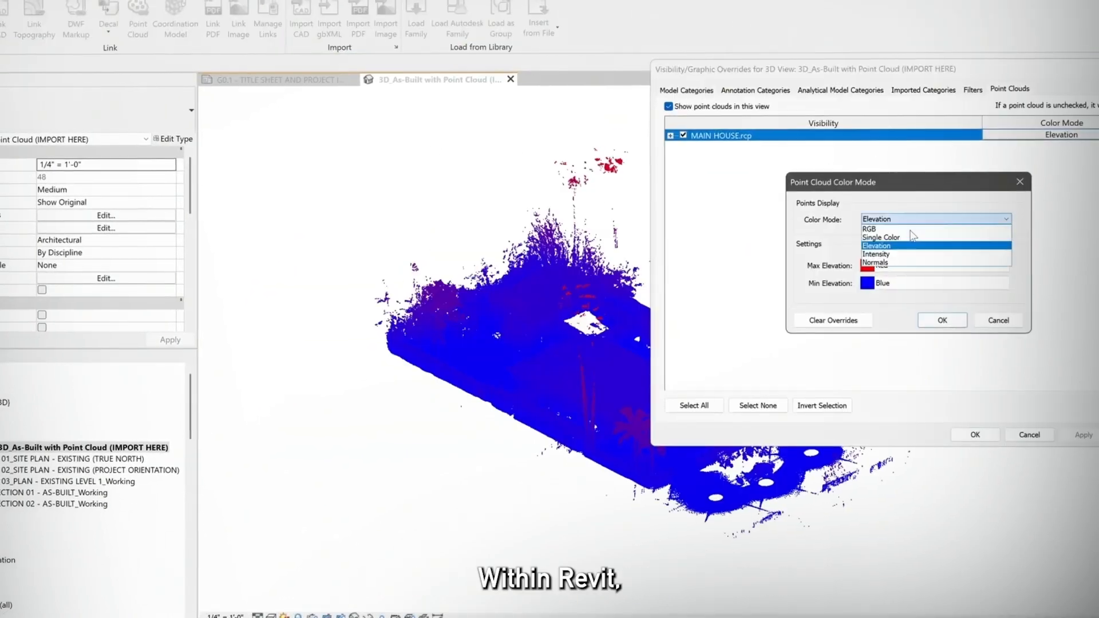
# Apply Elevation colour mode to the MAIN HOUSE.rcp point cloud in the 3D view
pyautogui.click(941, 321)
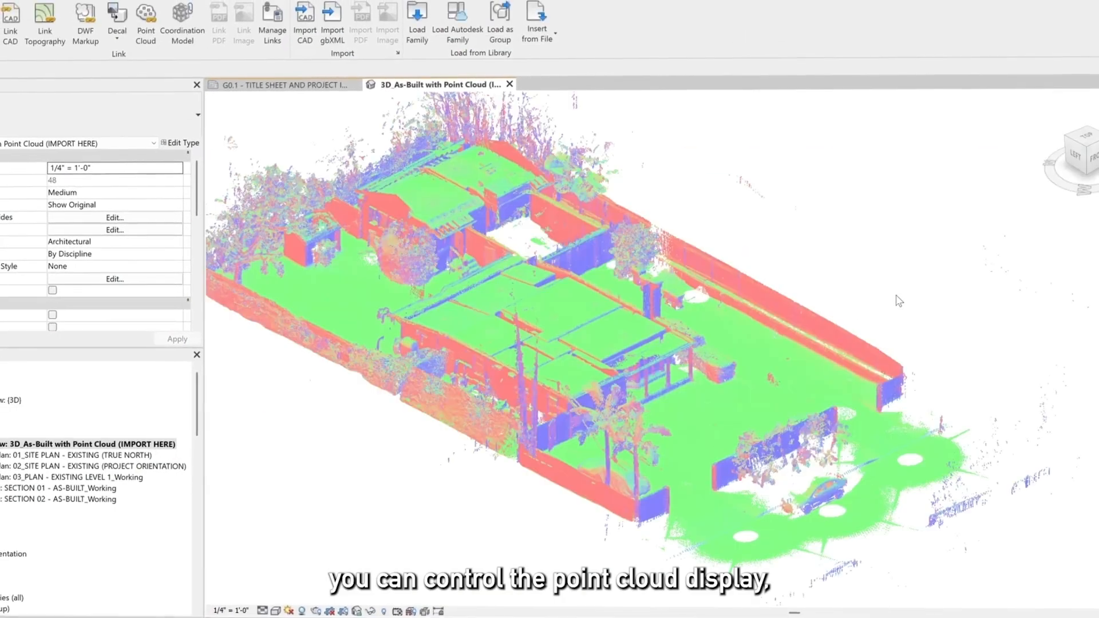